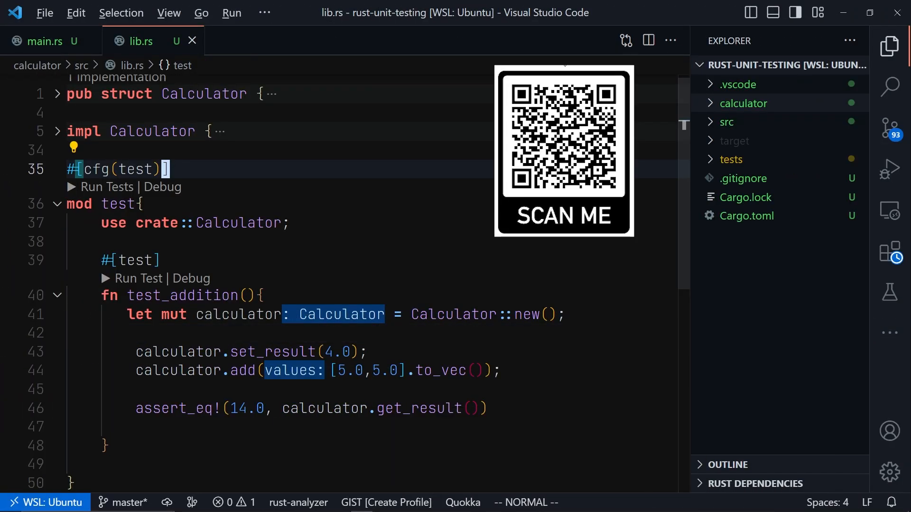
mouse_move(719, 165)
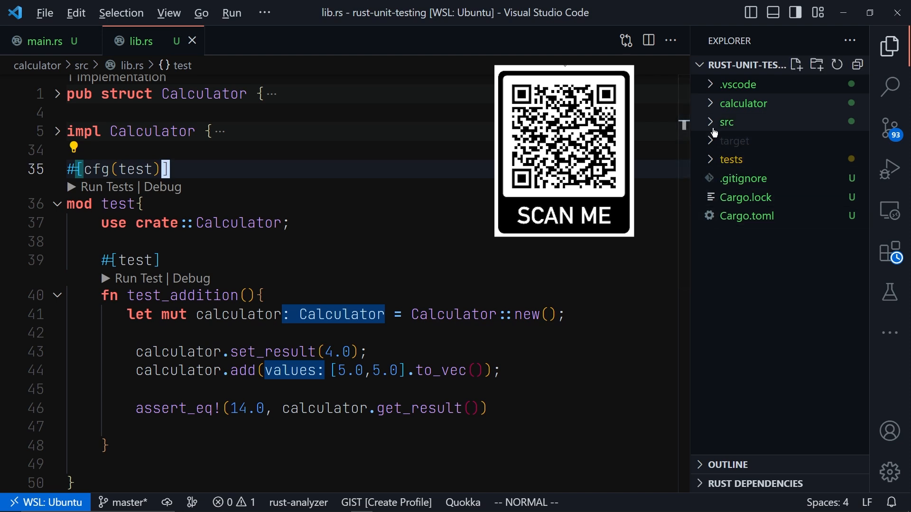
Expand the root src folder and the calculator crate folder in the Explorer.
left_click(727, 121)
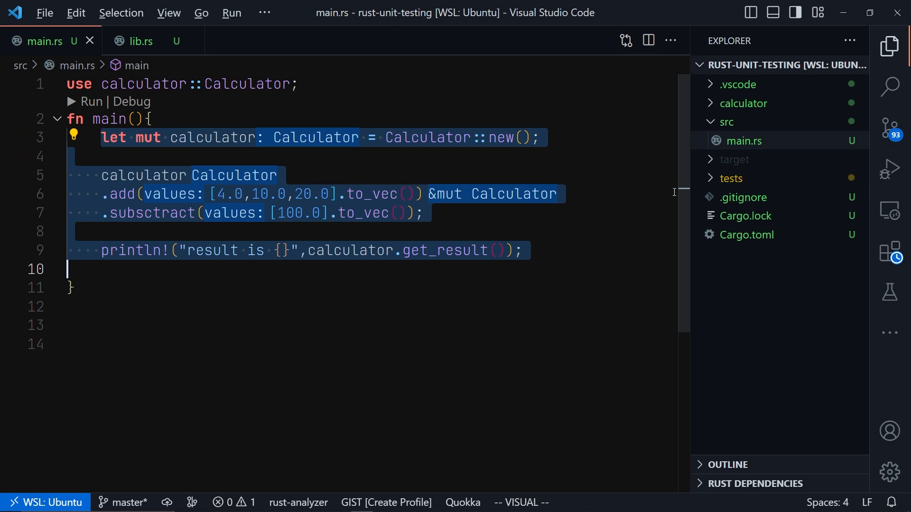
left_click(743, 104)
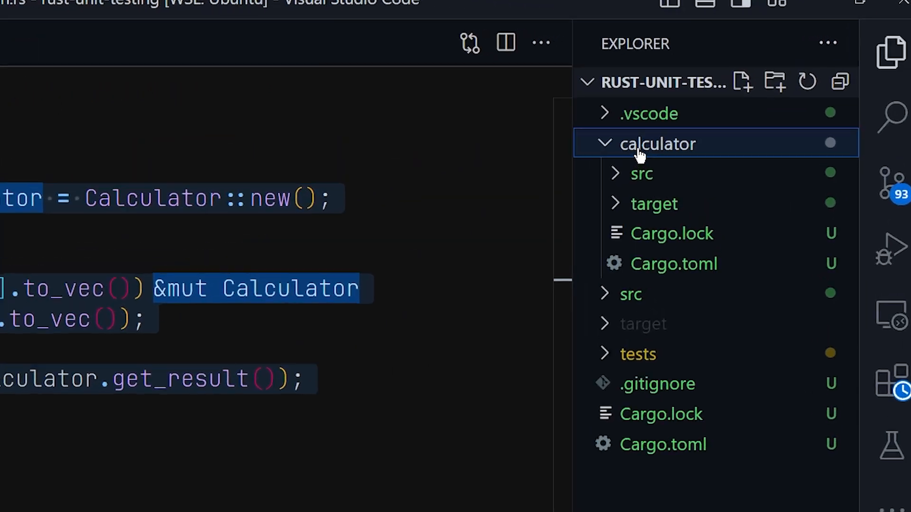
Expand calculator/src and view lib.rs with the Calculator struct and impl block.
left_click(641, 173)
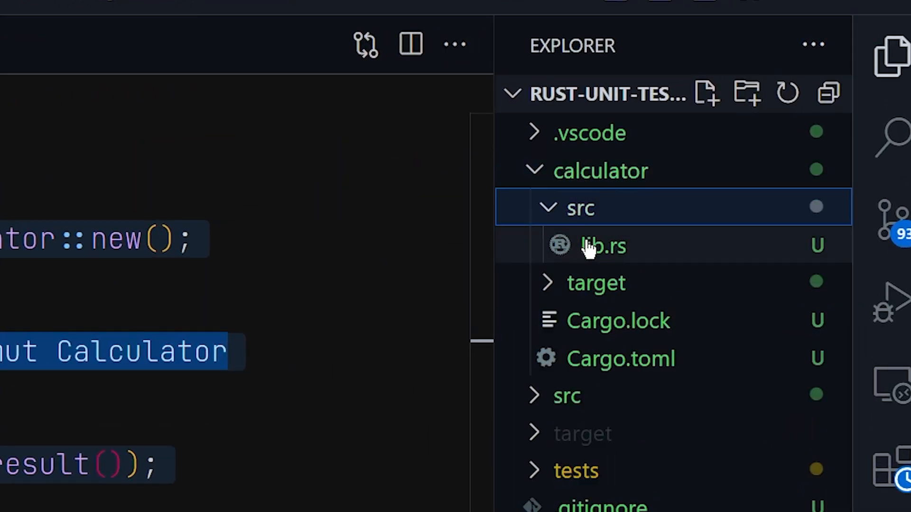
left_click(599, 247)
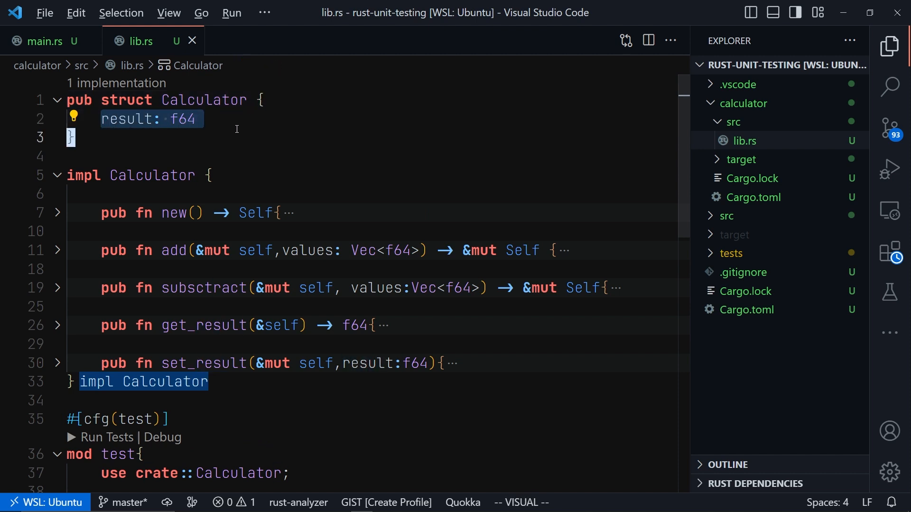
Unfold the new and add functions, selecting the subsctract function name along the way.
left_click(182, 119)
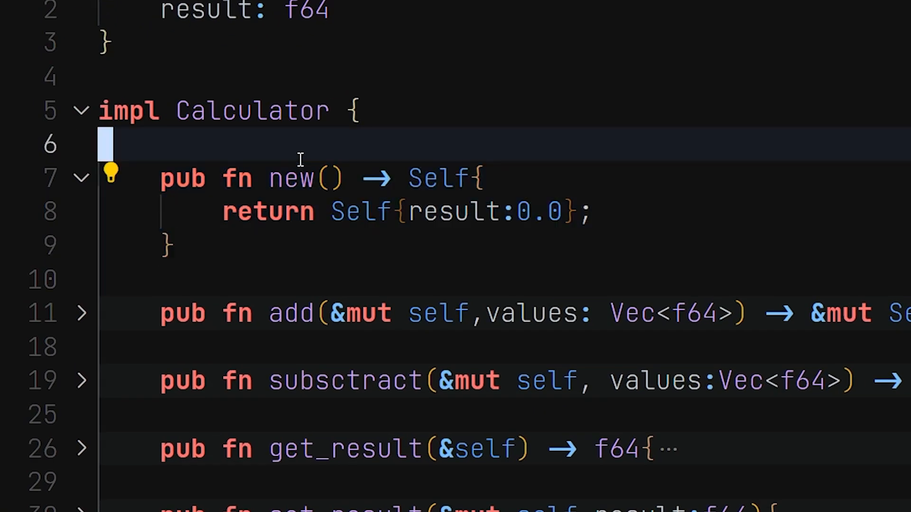
double_click(292, 178)
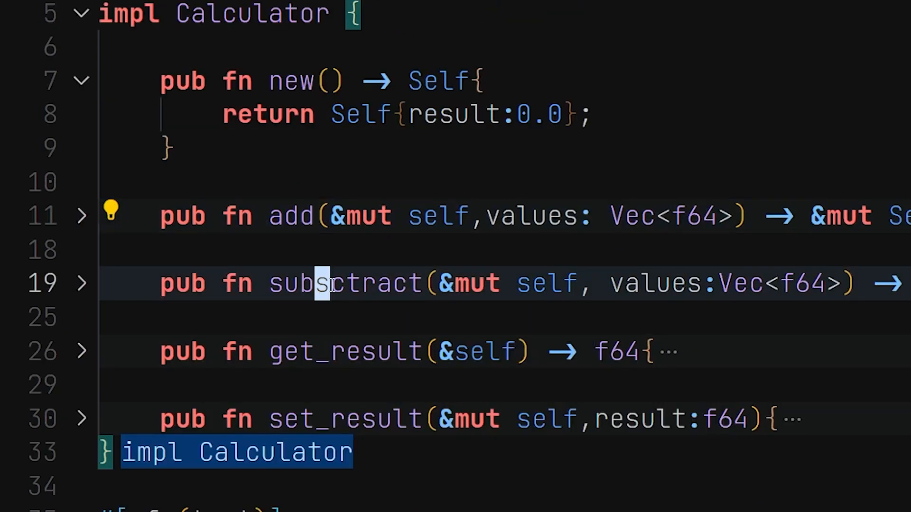
double_click(322, 284)
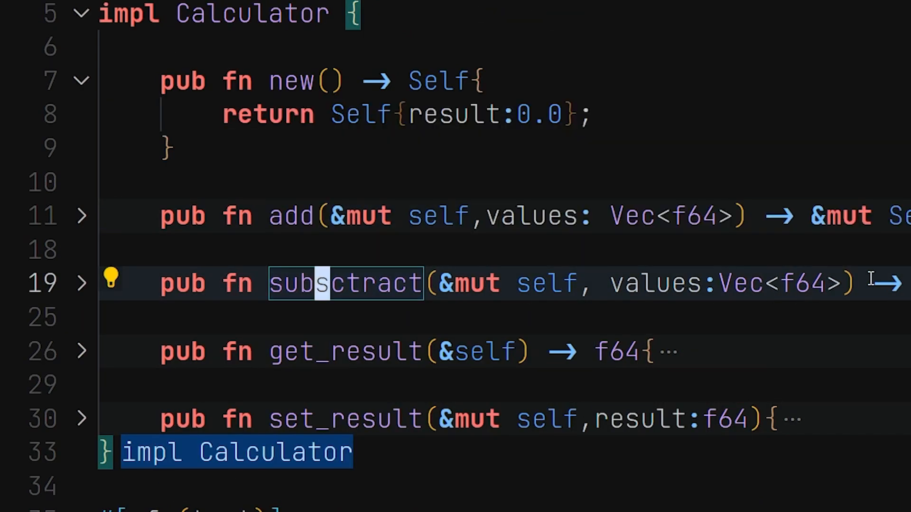
left_click(83, 216)
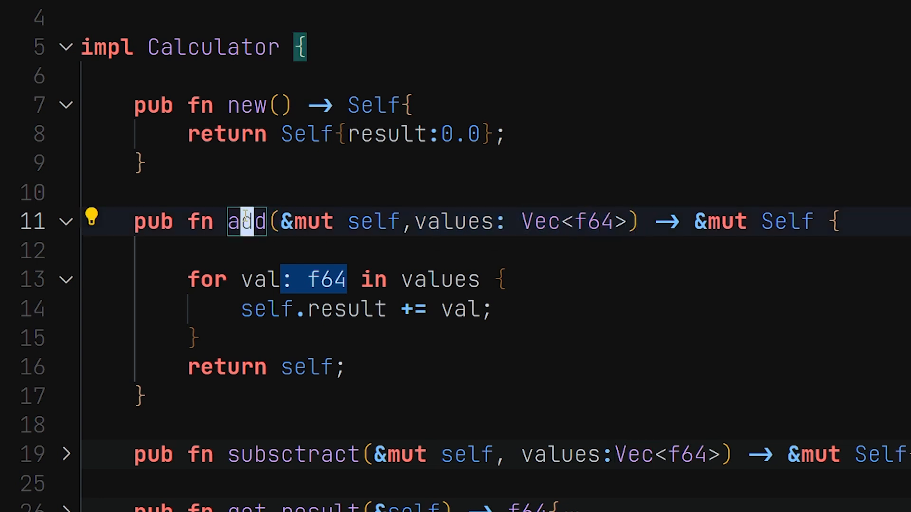
mouse_move(328, 228)
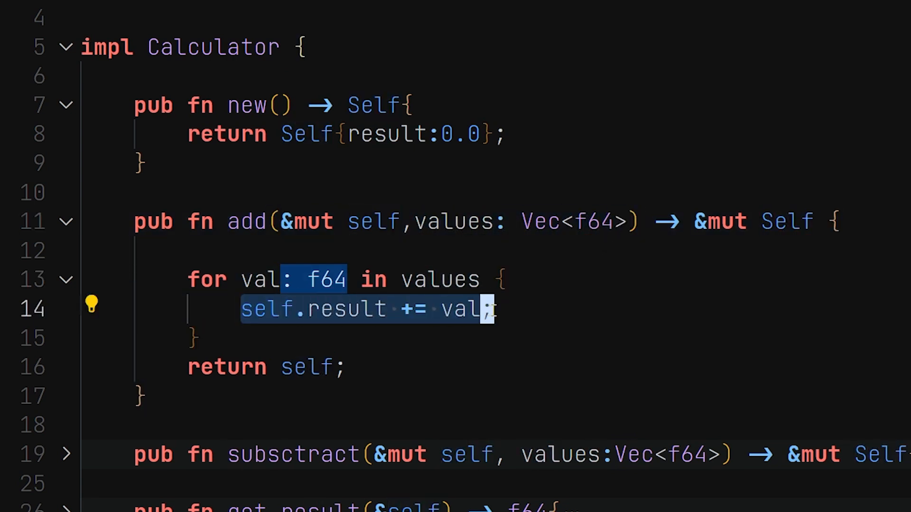
Highlight uses of the result field and unfold subsctract with its inner loop.
left_click(336, 310)
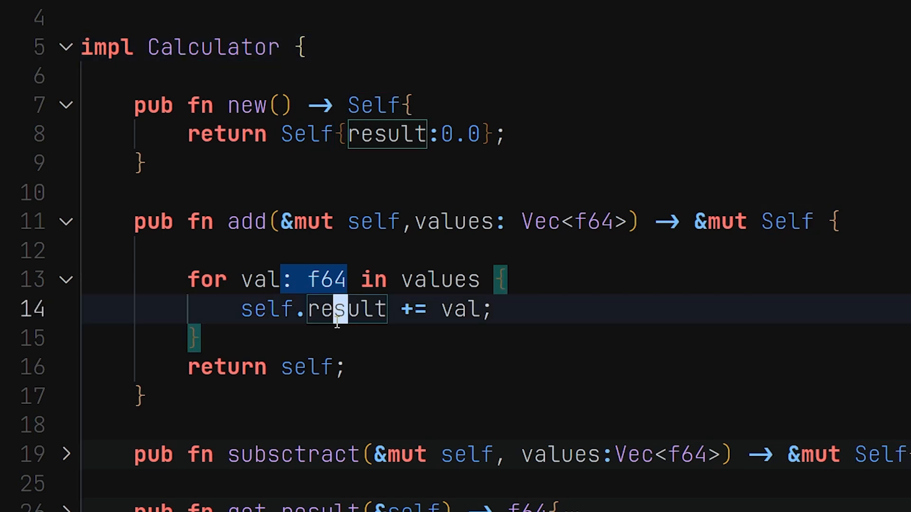
scroll("down", 3)
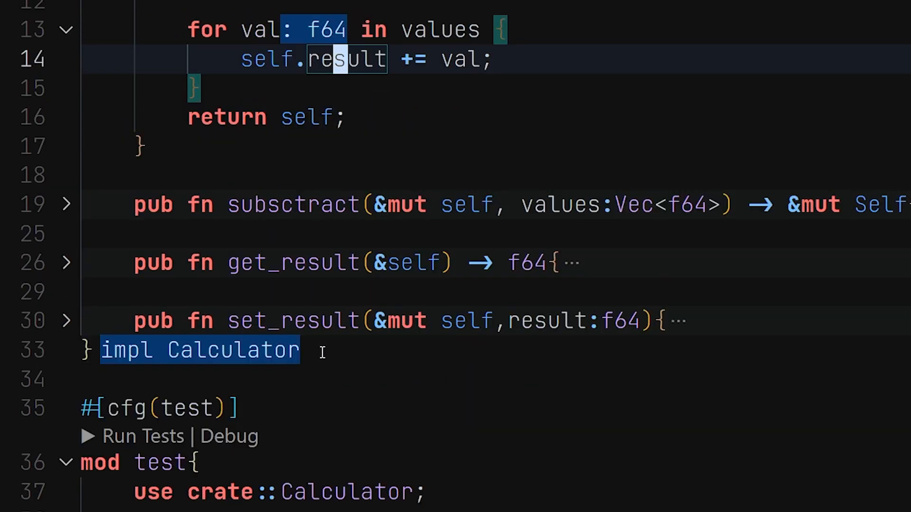
left_click(64, 204)
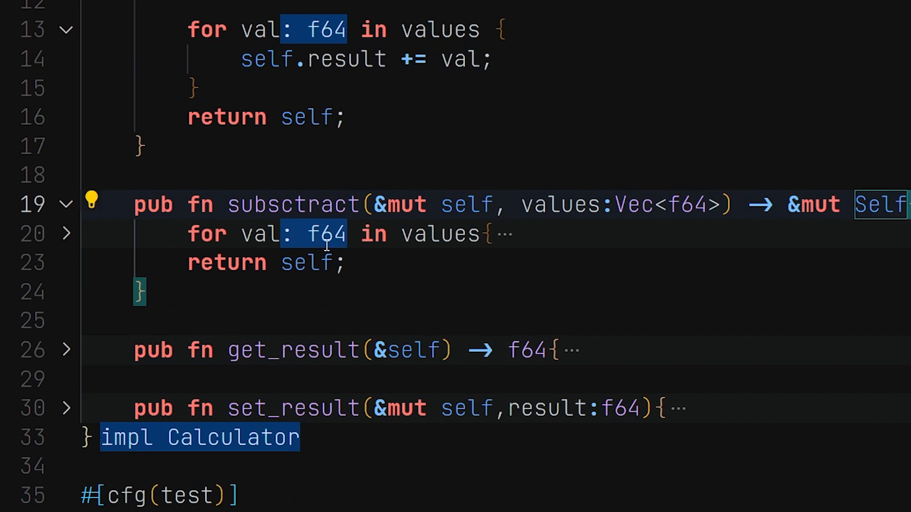
left_click(66, 233)
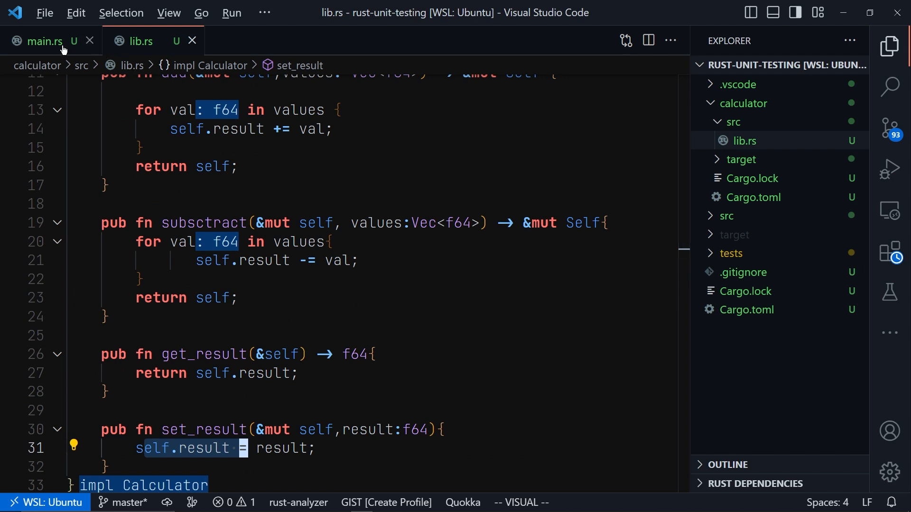
View main.rs calling Calculator's add, subsctract and get_result after the root Cargo.toml.
left_click(40, 41)
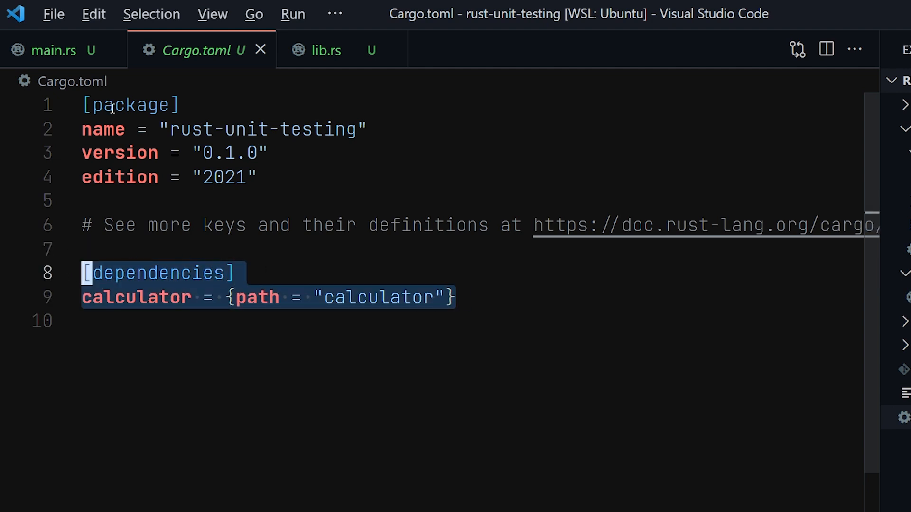
mouse_move(60, 55)
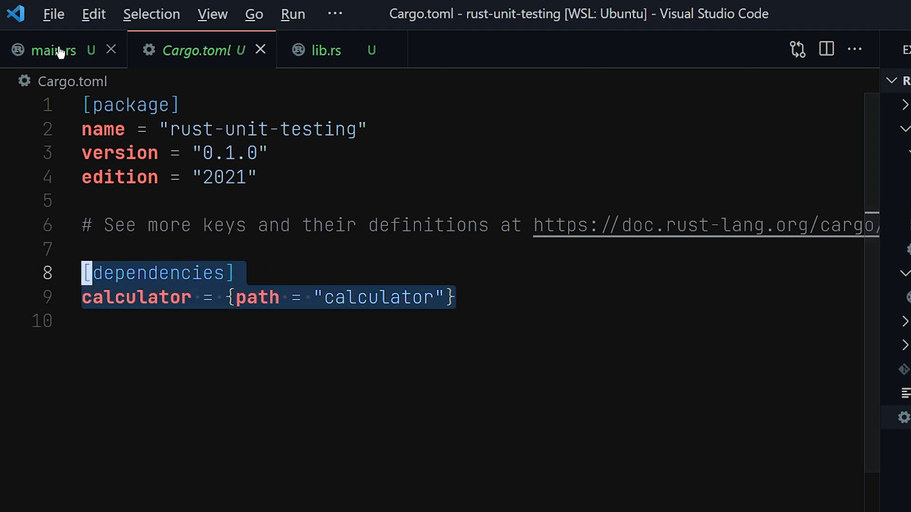
left_click(52, 49)
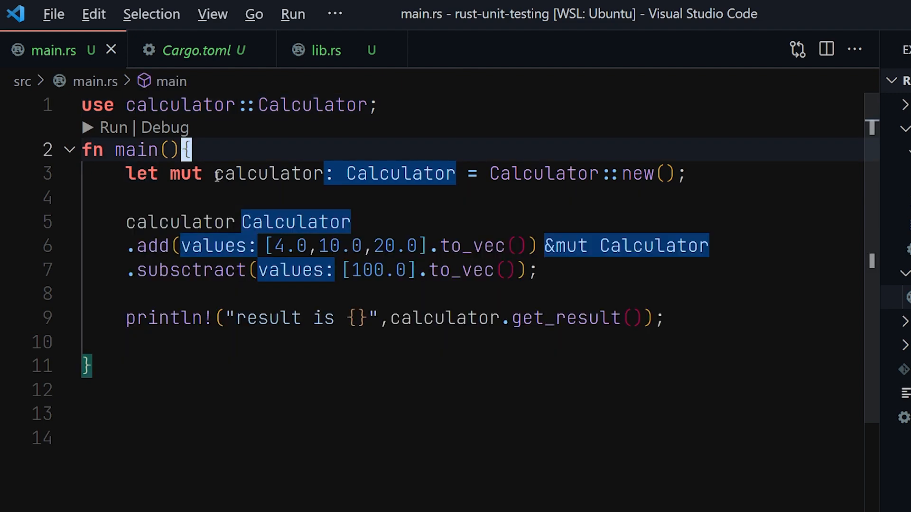
left_click(240, 174)
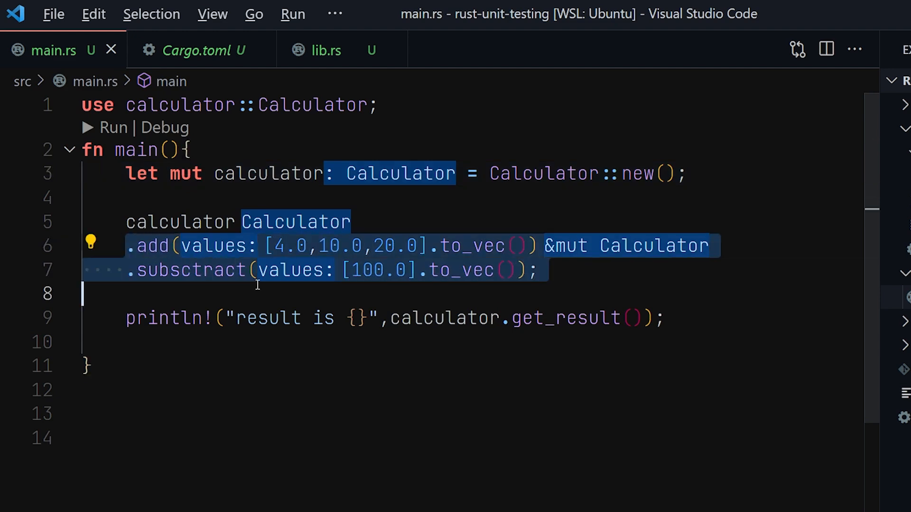
mouse_move(152, 246)
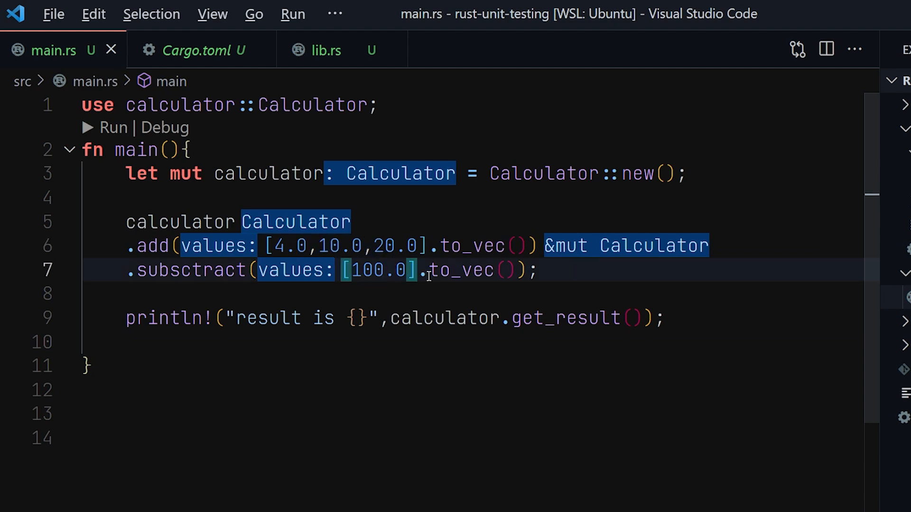
Show lib.rs's #[cfg(test)] module with test_addition asserting 14.0, highlighting the calculator variable.
left_click(326, 49)
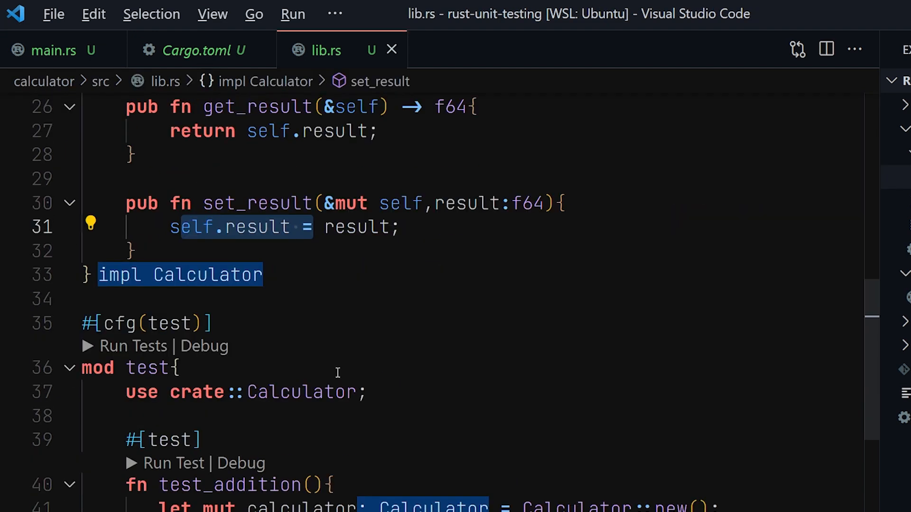
scroll("down", 3)
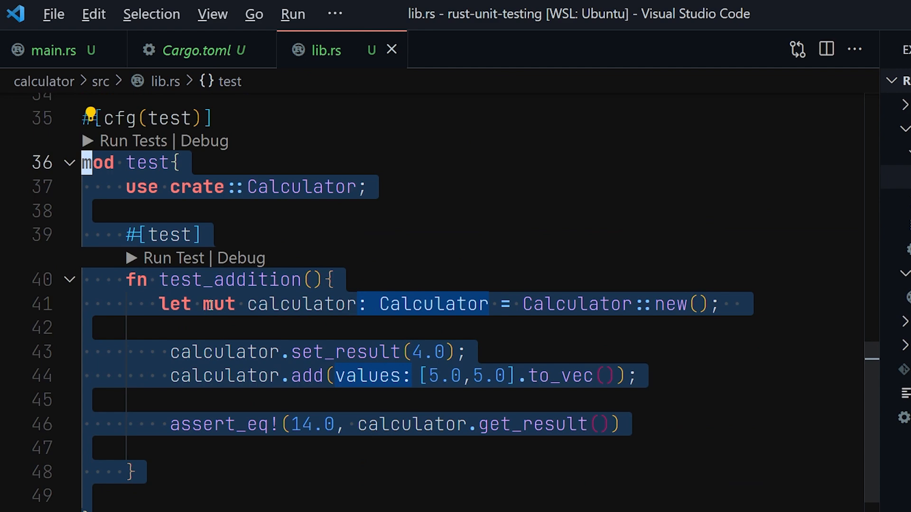
left_click(183, 280)
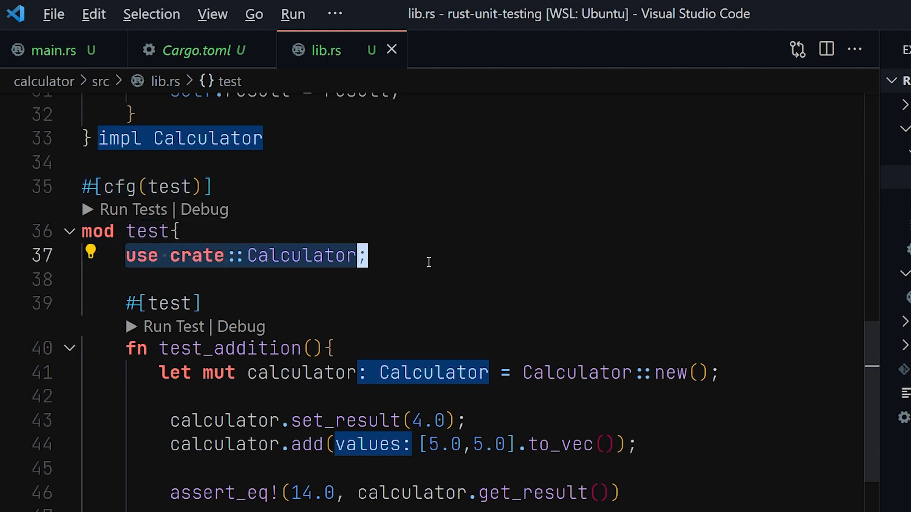
mouse_move(303, 265)
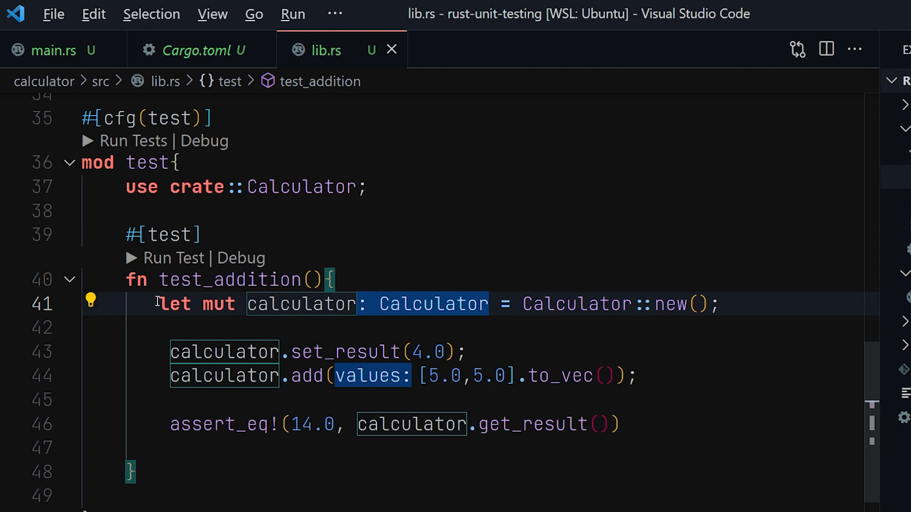
left_click(195, 352)
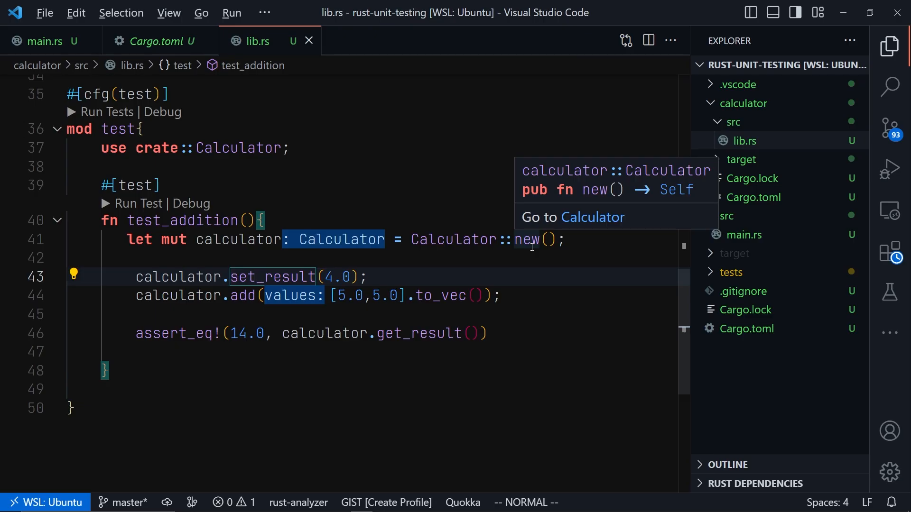
mouse_move(744, 139)
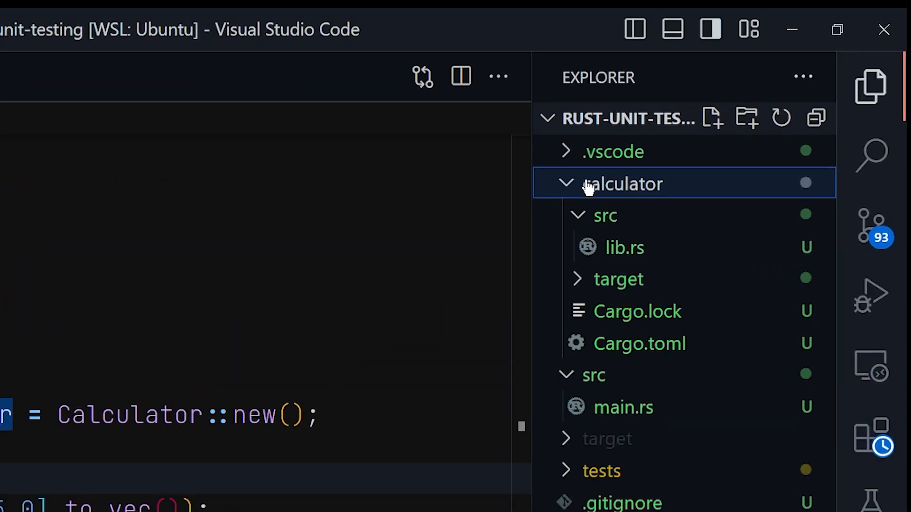
Collapse the calculator crate folder before running cargo test.
left_click(606, 215)
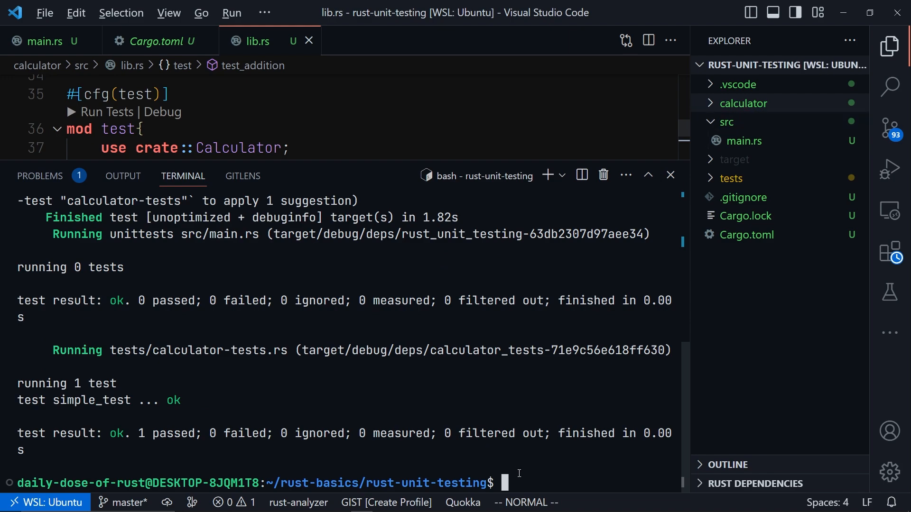
mouse_move(527, 468)
type("cargo test")
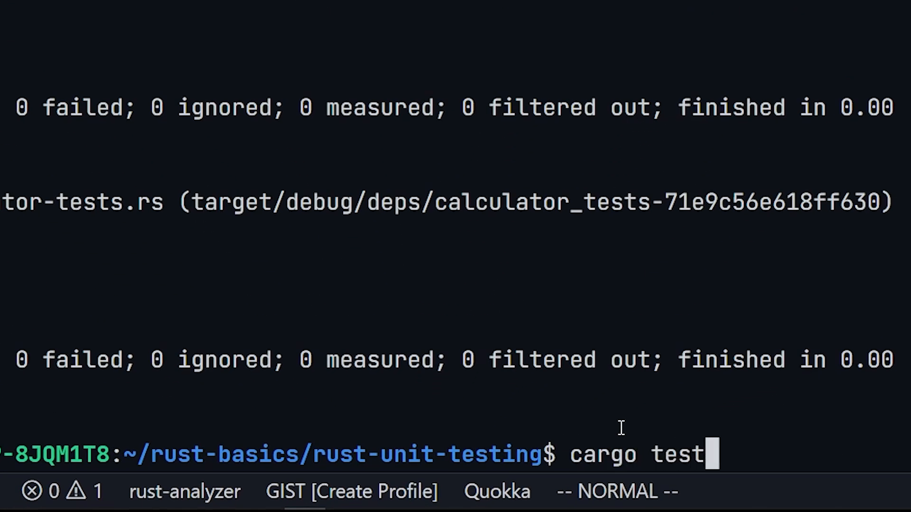
Review cargo test --help output and pick out the package/workspace option.
type("--help")
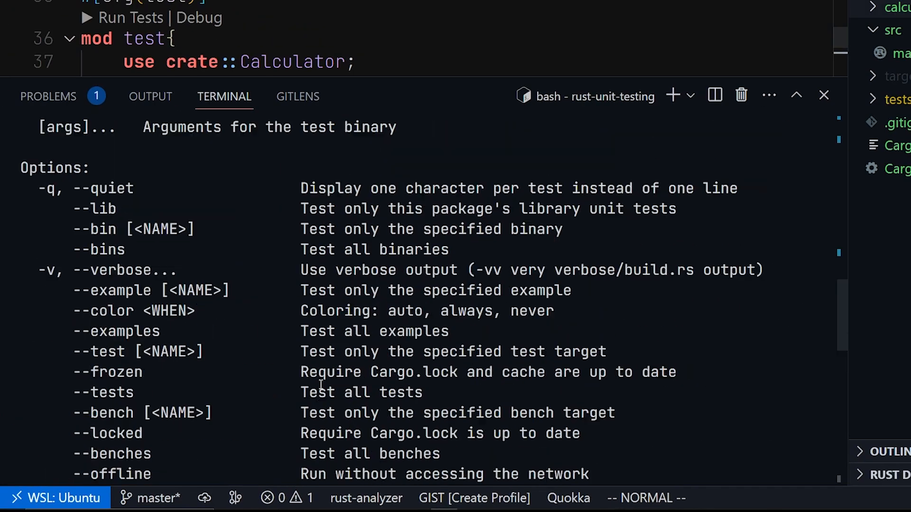
scroll("down", 3)
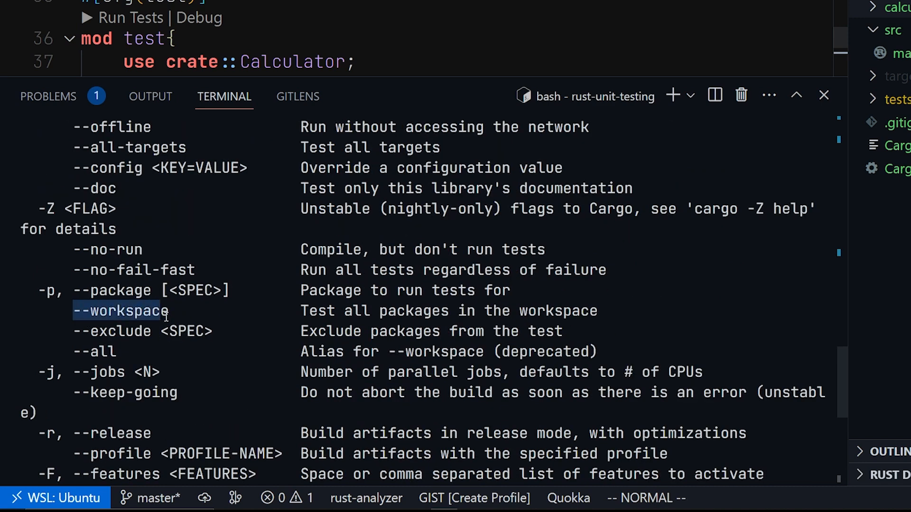
double_click(111, 291)
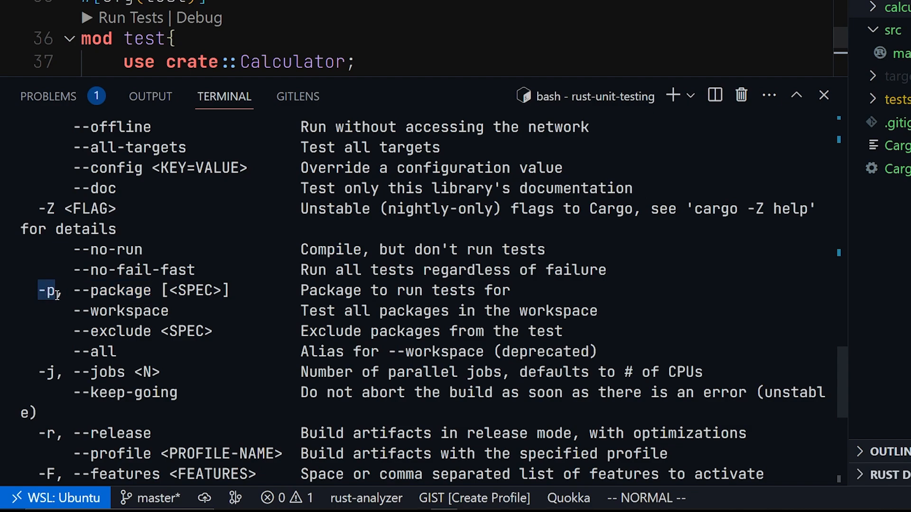
scroll("down", 3)
type("cargo t")
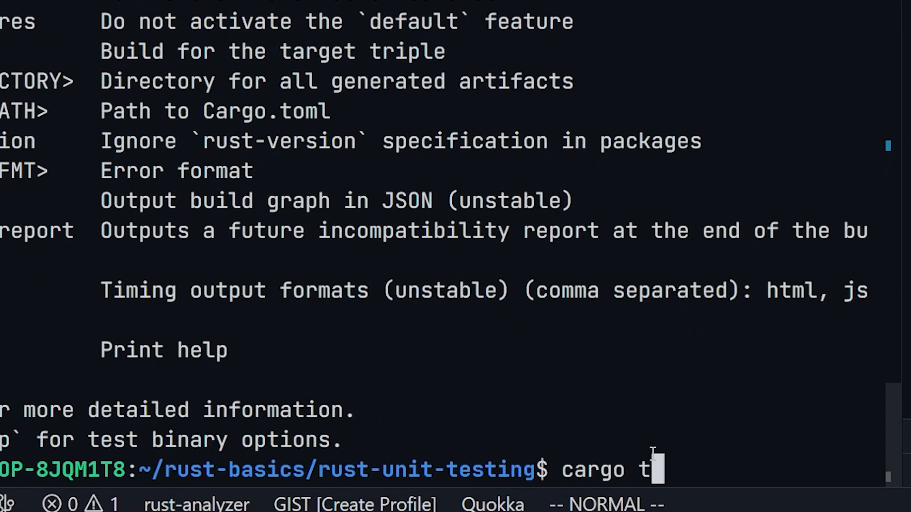
Run cargo test -p calculator so test_addition passes with 1 passed, 0 failed.
type("est -p")
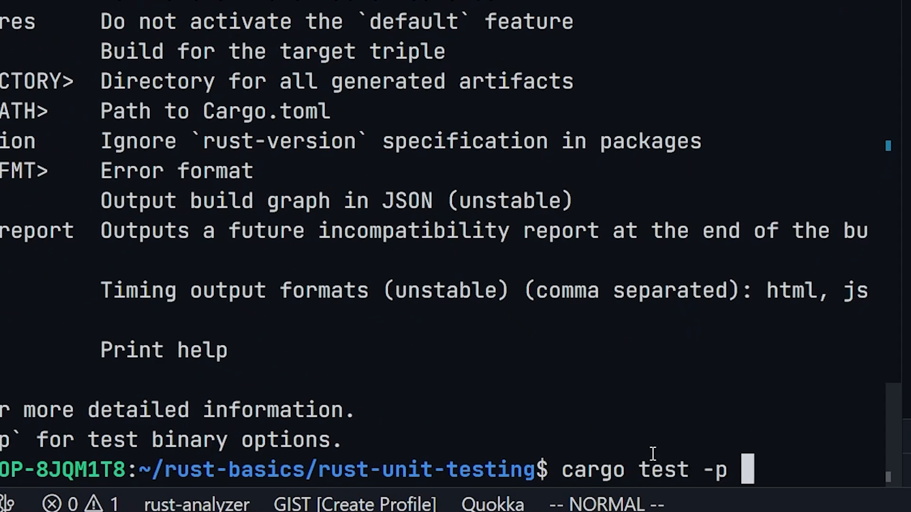
type("c")
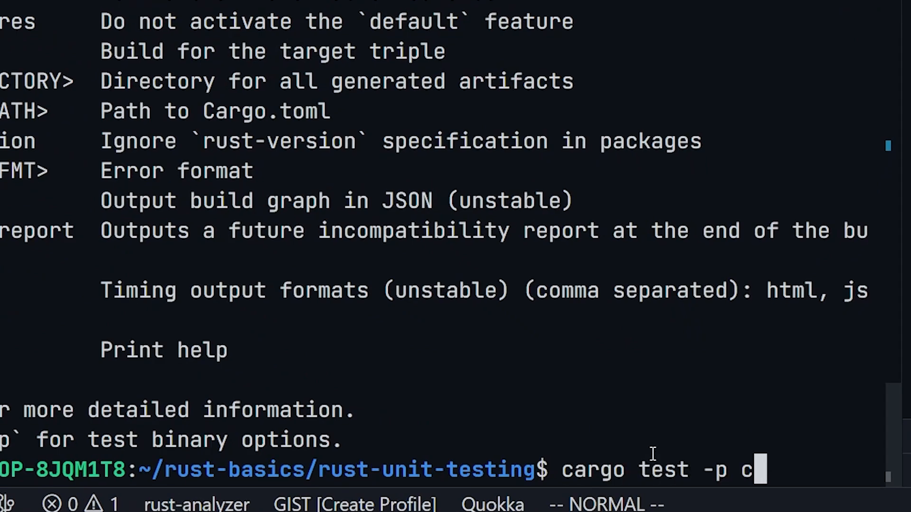
type("alculator")
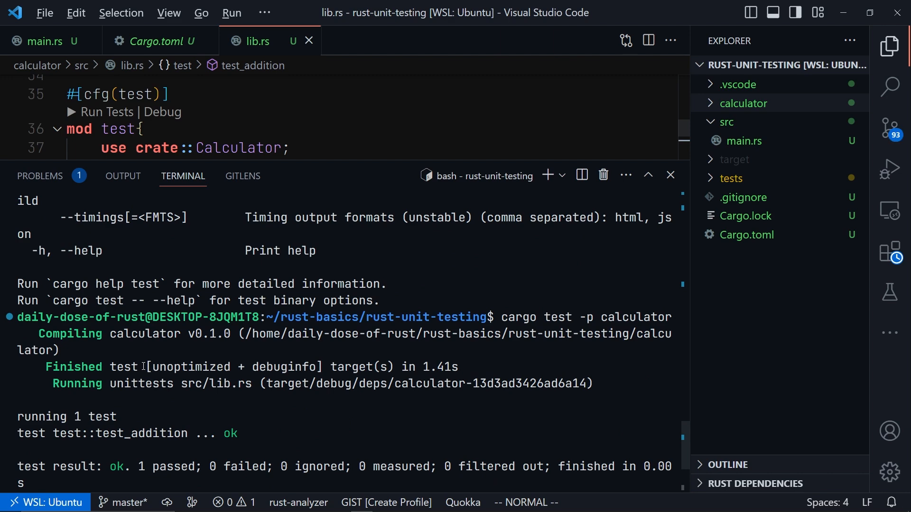
scroll("down", 3)
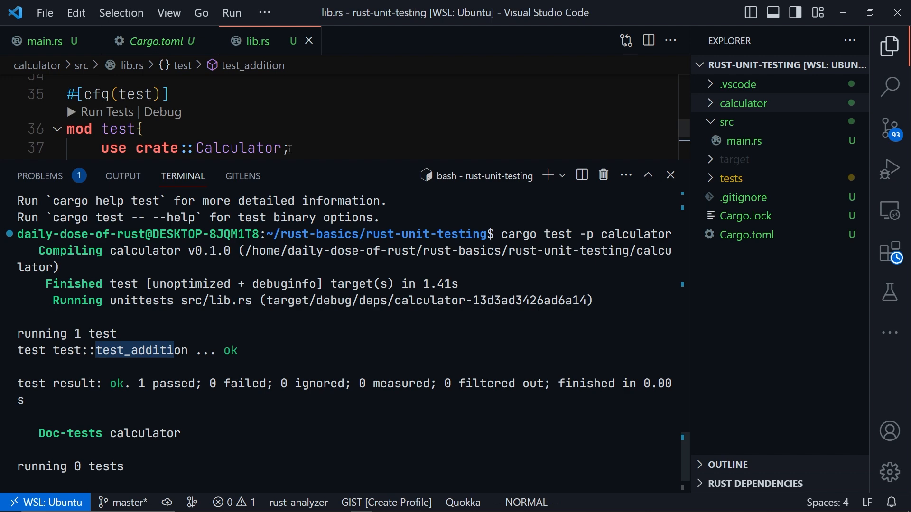
Close the terminal, glance at the root Cargo.toml, return to main.rs and collapse src.
left_click(670, 174)
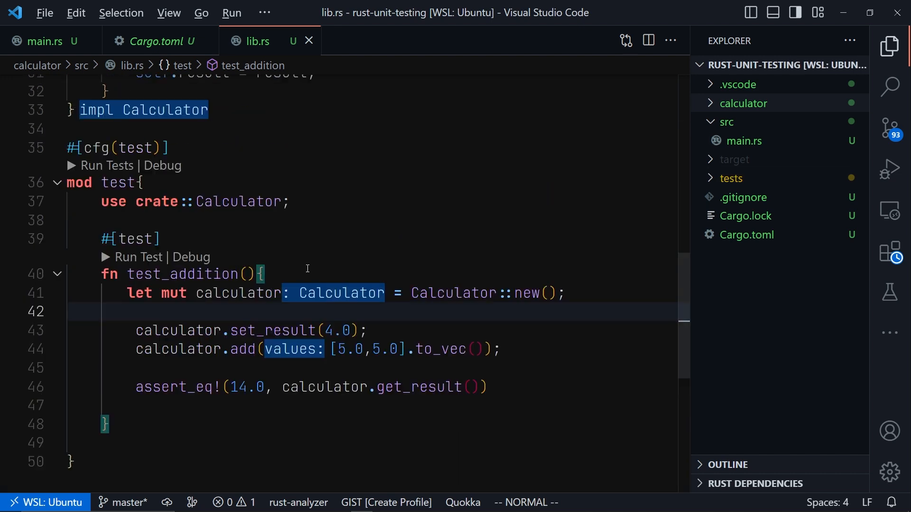
left_click(153, 41)
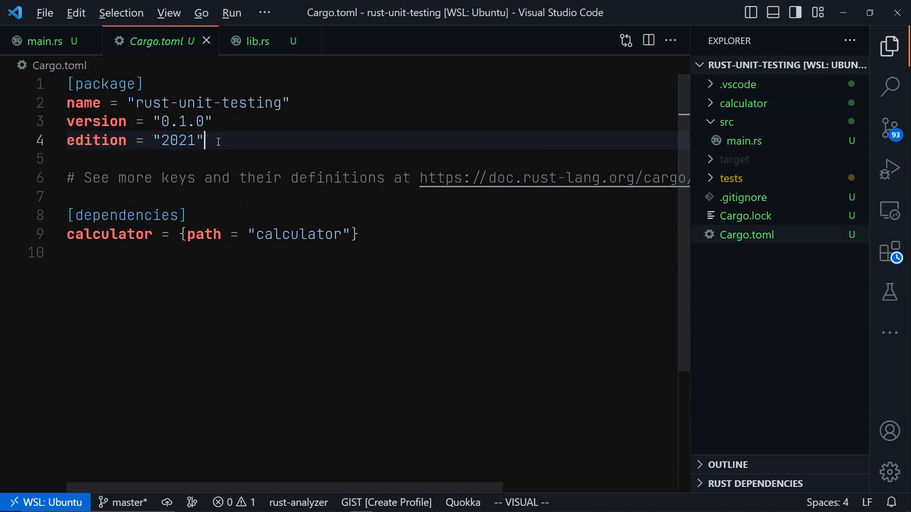
left_click(38, 33)
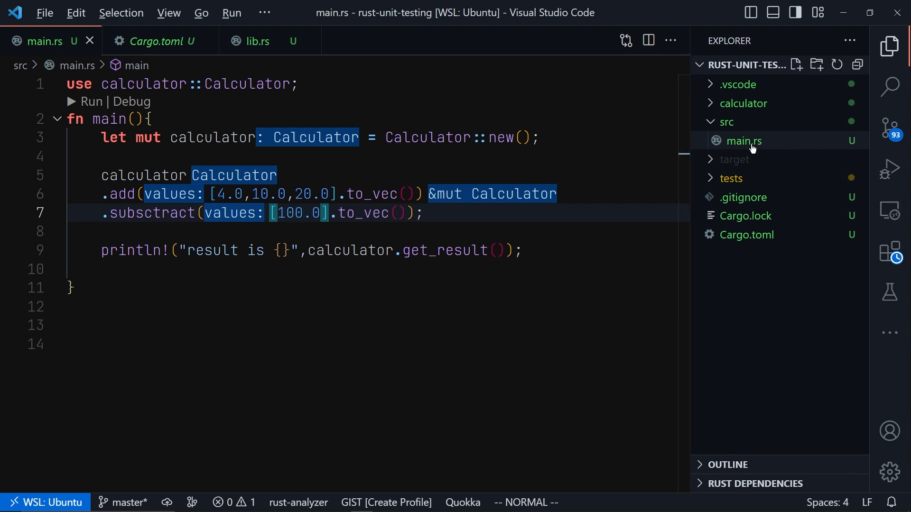
mouse_move(751, 143)
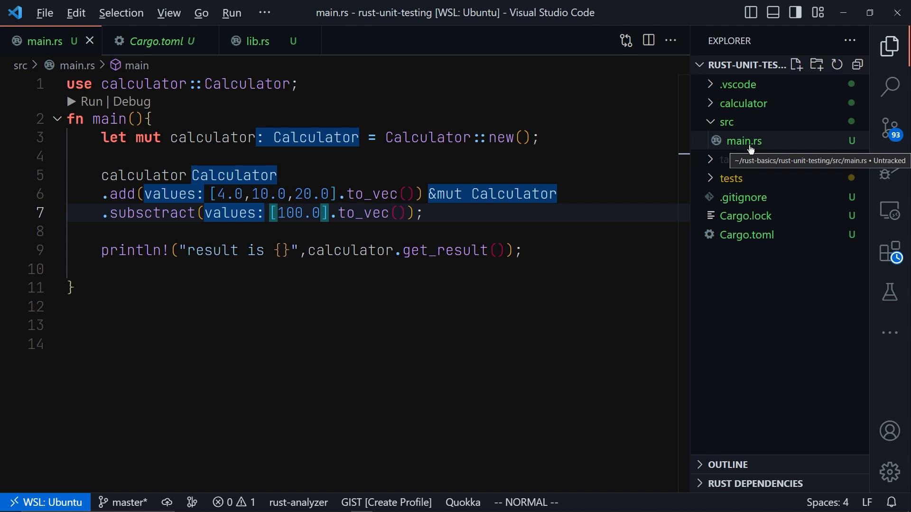
left_click(727, 121)
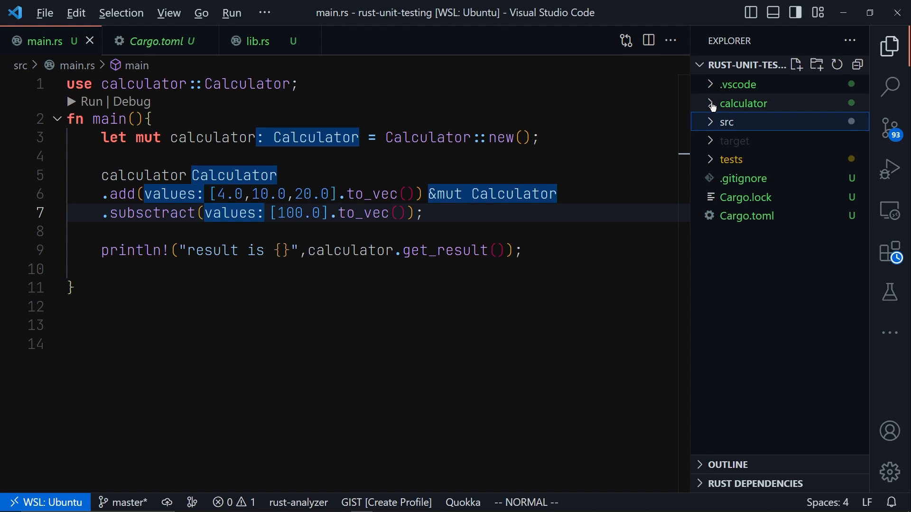
Revisit the calculator crate's Cargo.toml and lib.rs, then collapse its folder again.
left_click(742, 103)
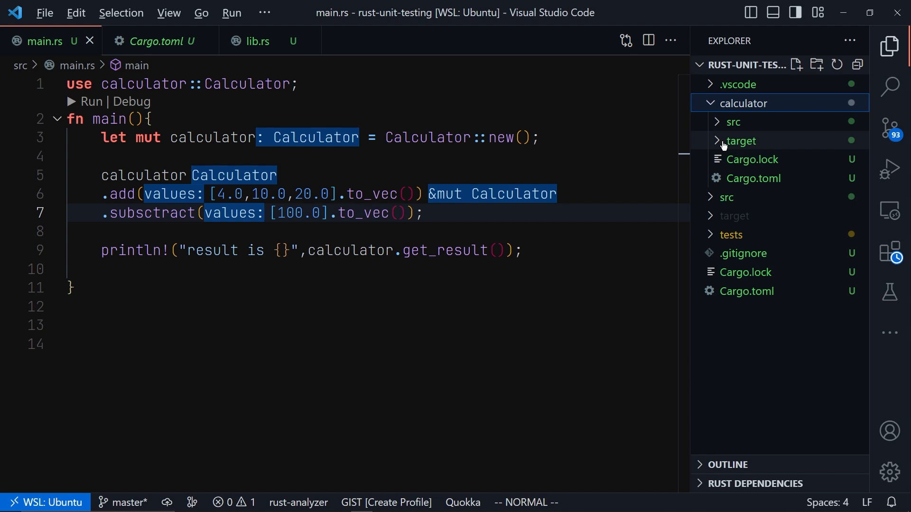
left_click(162, 41)
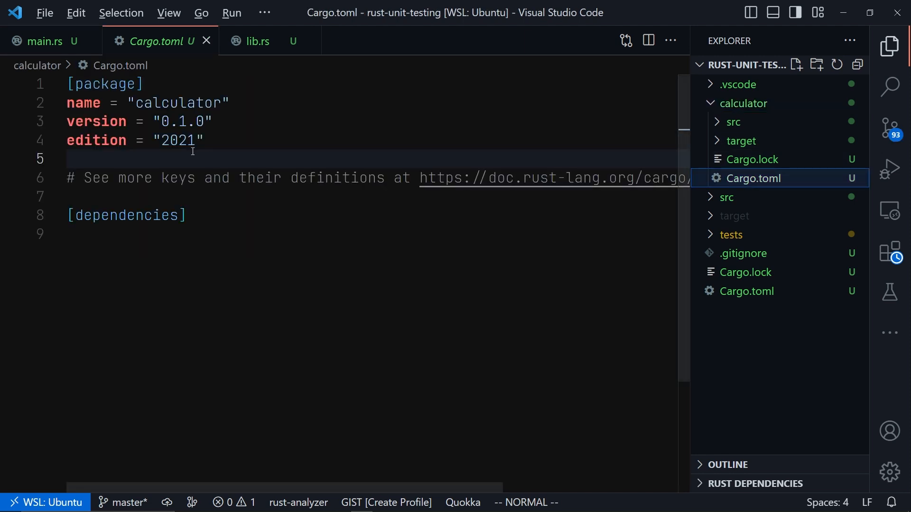
left_click(734, 121)
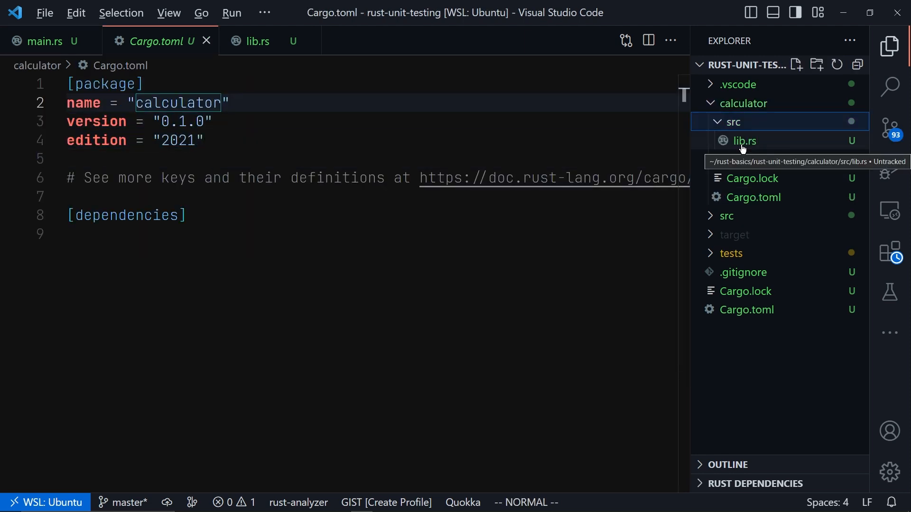
left_click(744, 140)
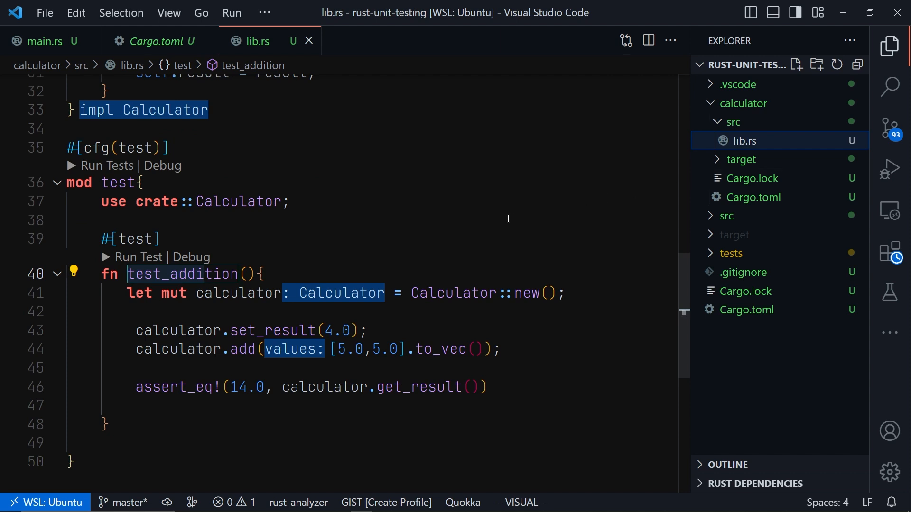
left_click(743, 103)
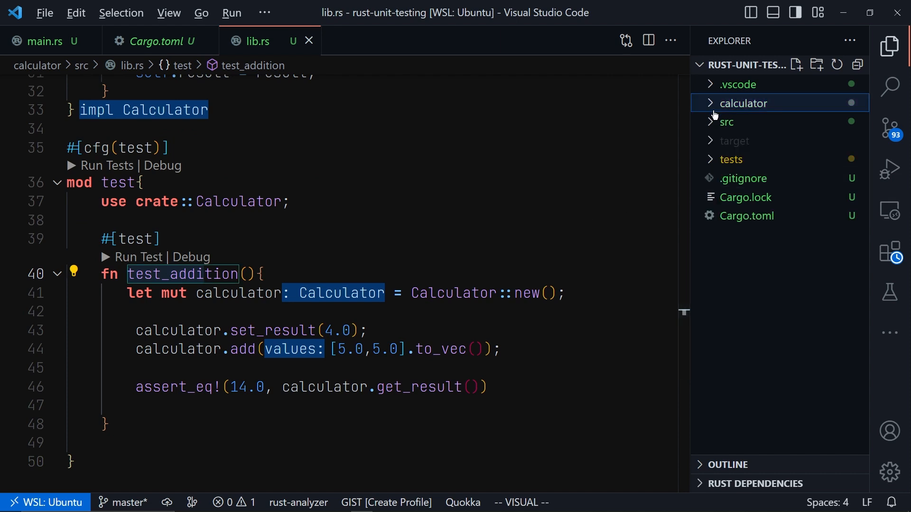
mouse_move(735, 101)
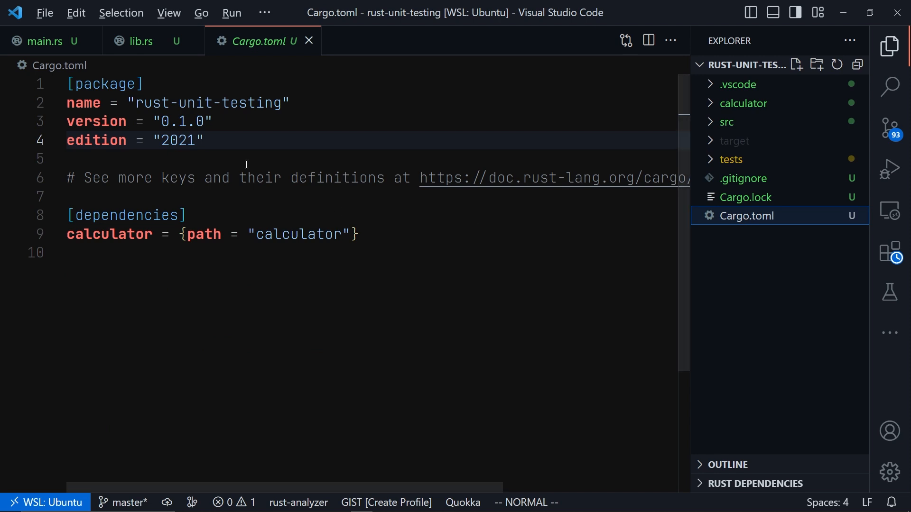
Select the calculator dependency line, revisit main.rs, then show lib.rs's get_result and set_result.
key("v")
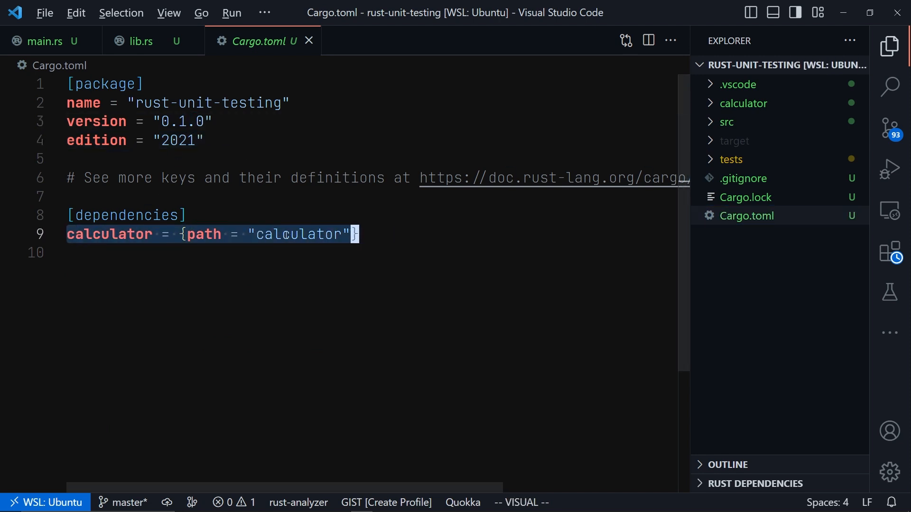
mouse_move(735, 129)
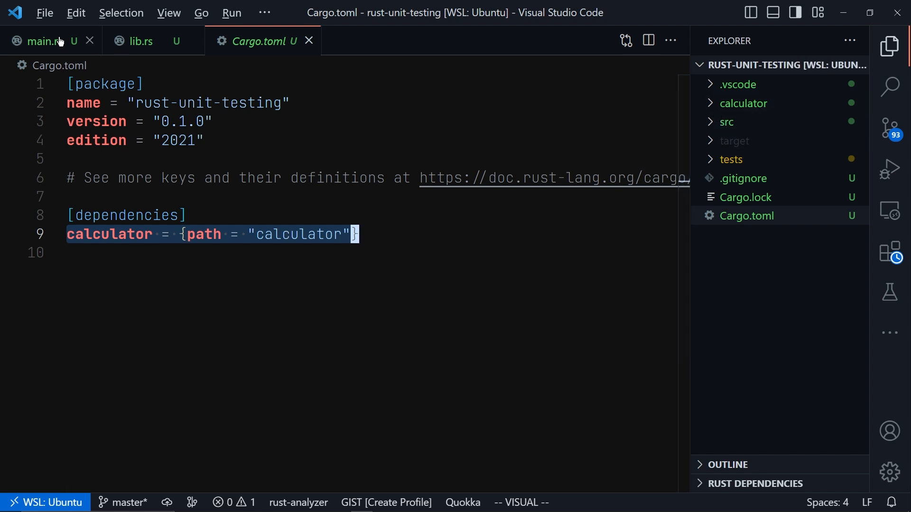
left_click(46, 41)
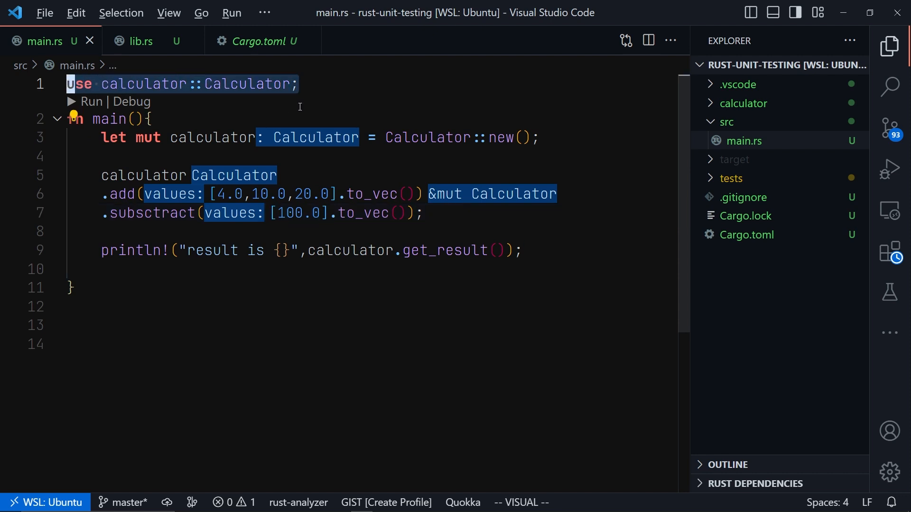
left_click(141, 41)
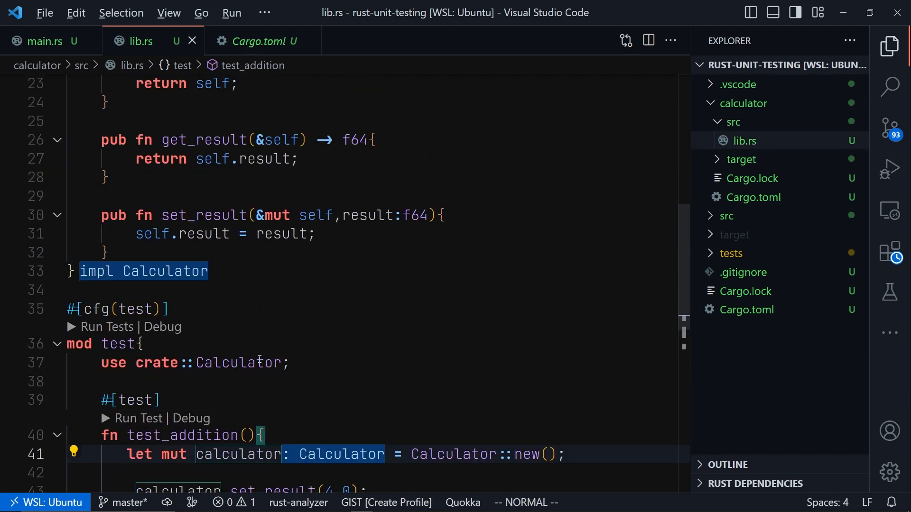
Review the mod test block with test_addition in lib.rs and expand the tests folder.
scroll("down", 3)
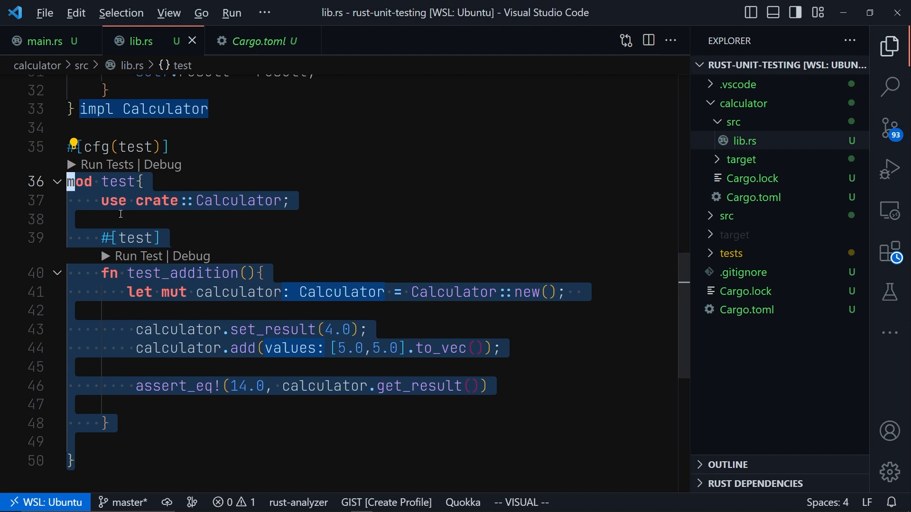
left_click(177, 238)
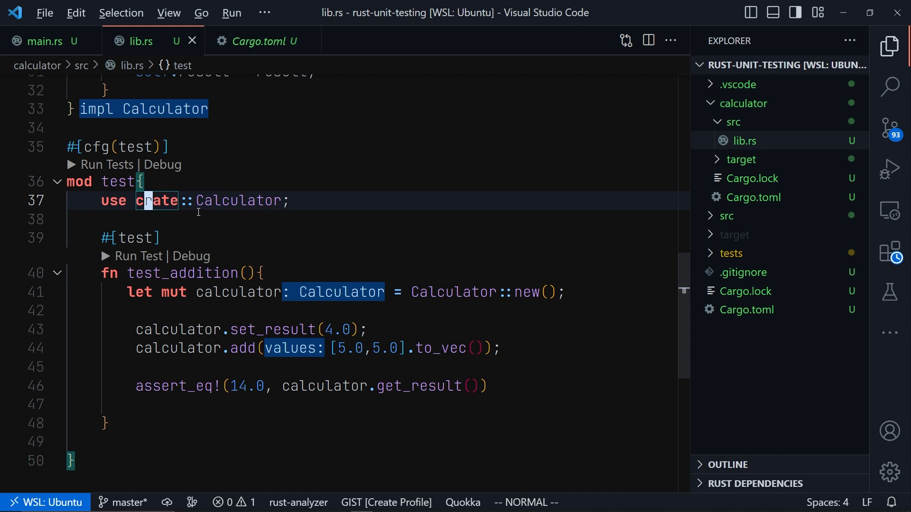
left_click(123, 238)
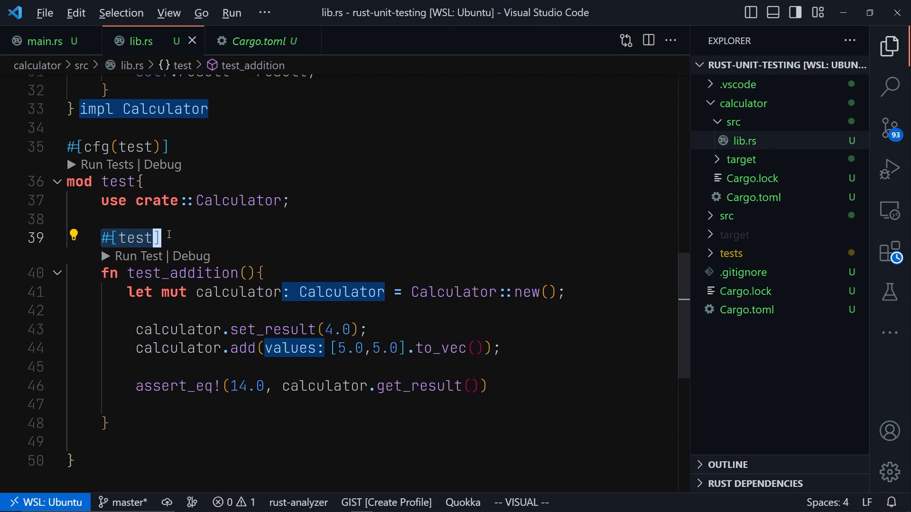
left_click(731, 253)
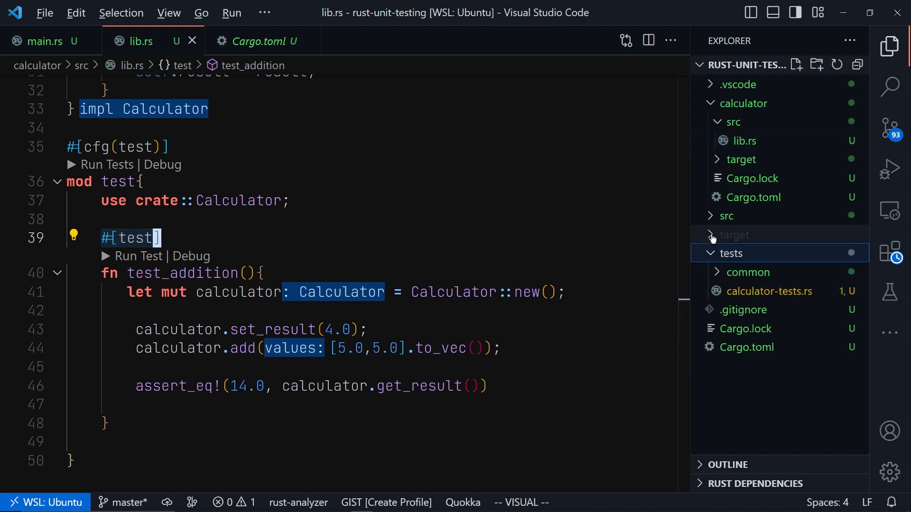
View calculator-tests.rs with simple_test and expand tests/common to show common.rs and mod.rs.
left_click(744, 104)
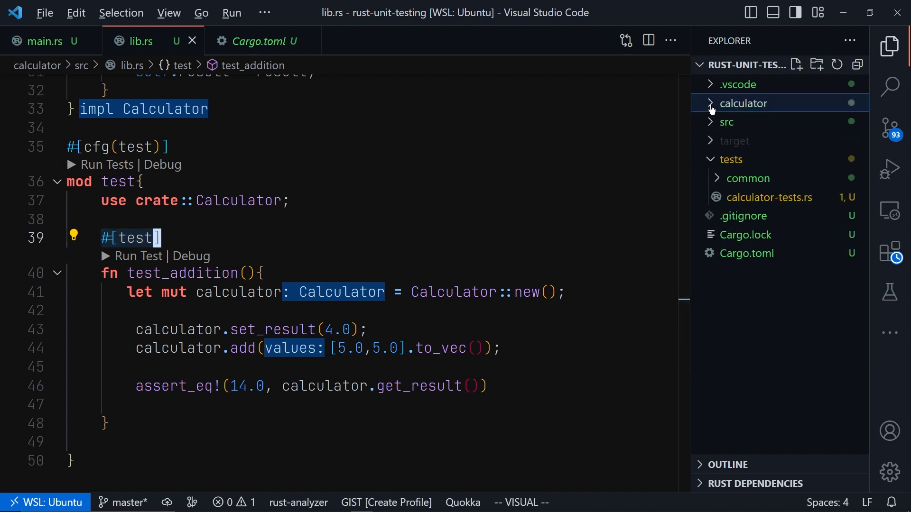
left_click(769, 197)
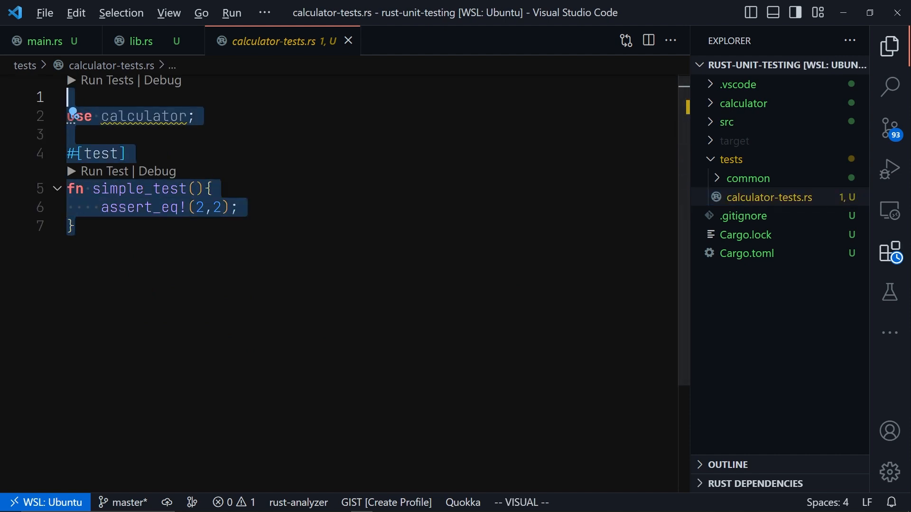
mouse_move(759, 205)
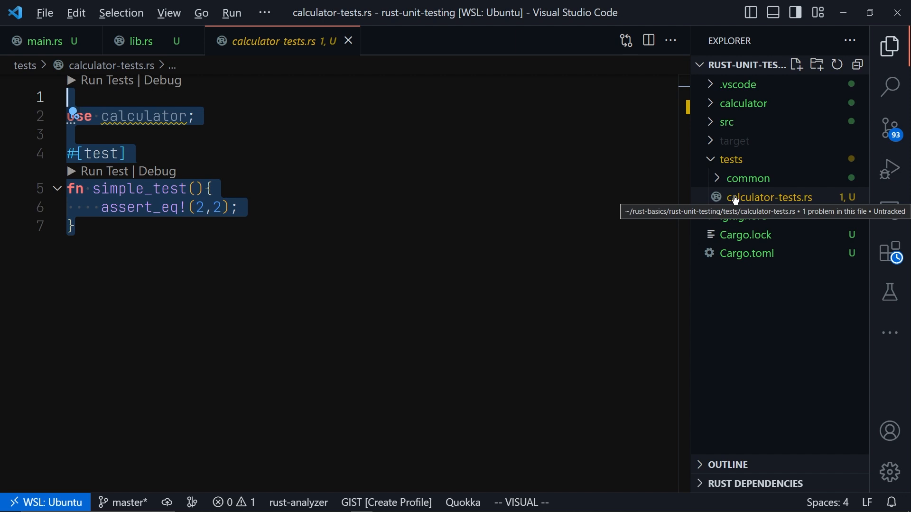
left_click(730, 159)
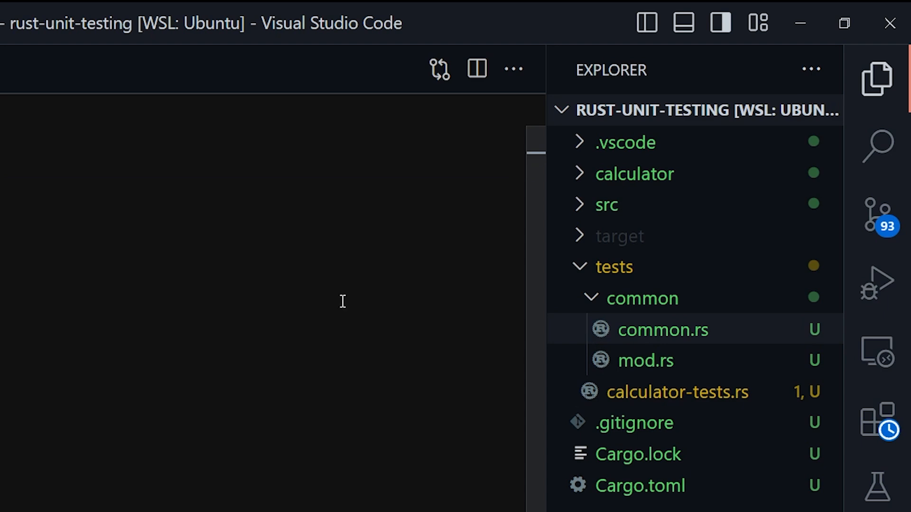
mouse_move(558, 350)
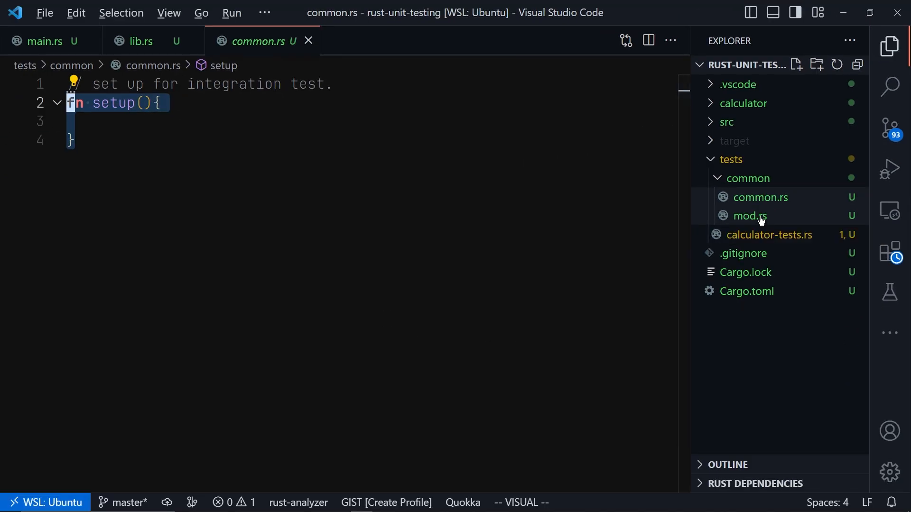
View common.rs's setup function and mod.rs under tests/common, then collapse the common folder.
left_click(747, 178)
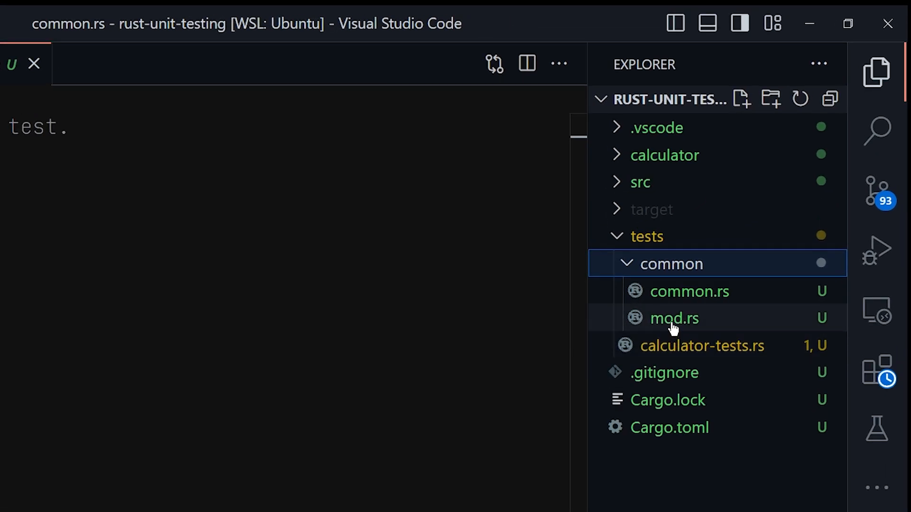
left_click(674, 319)
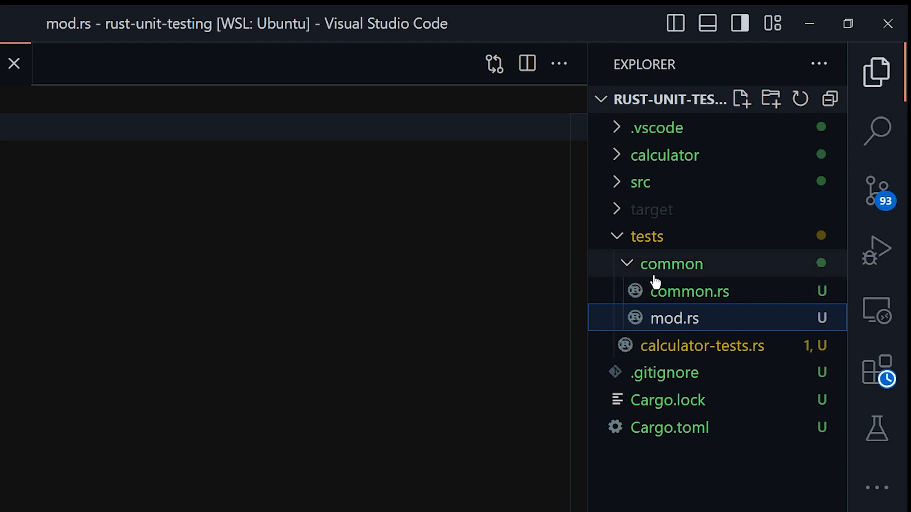
left_click(671, 264)
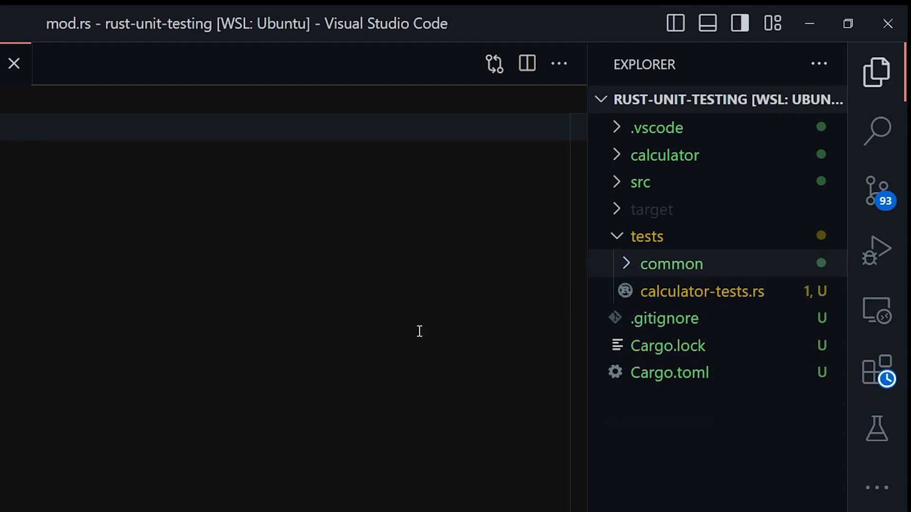
mouse_move(464, 361)
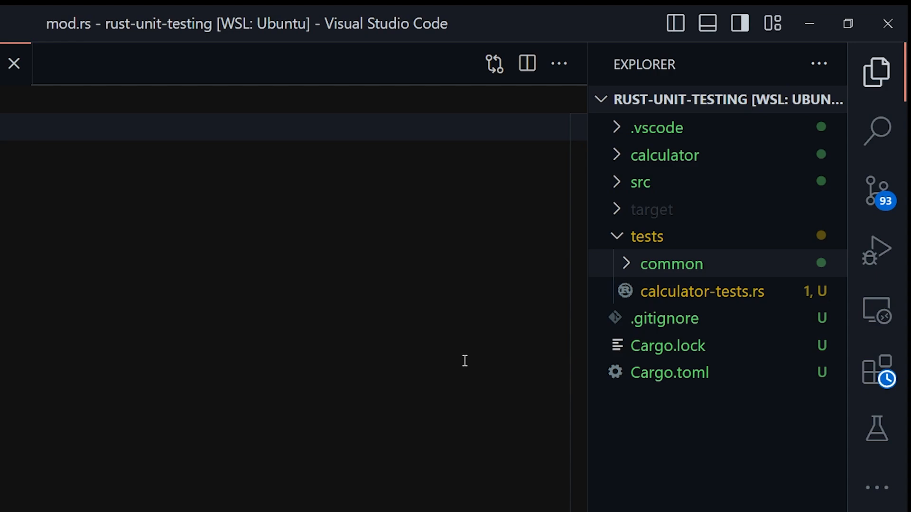